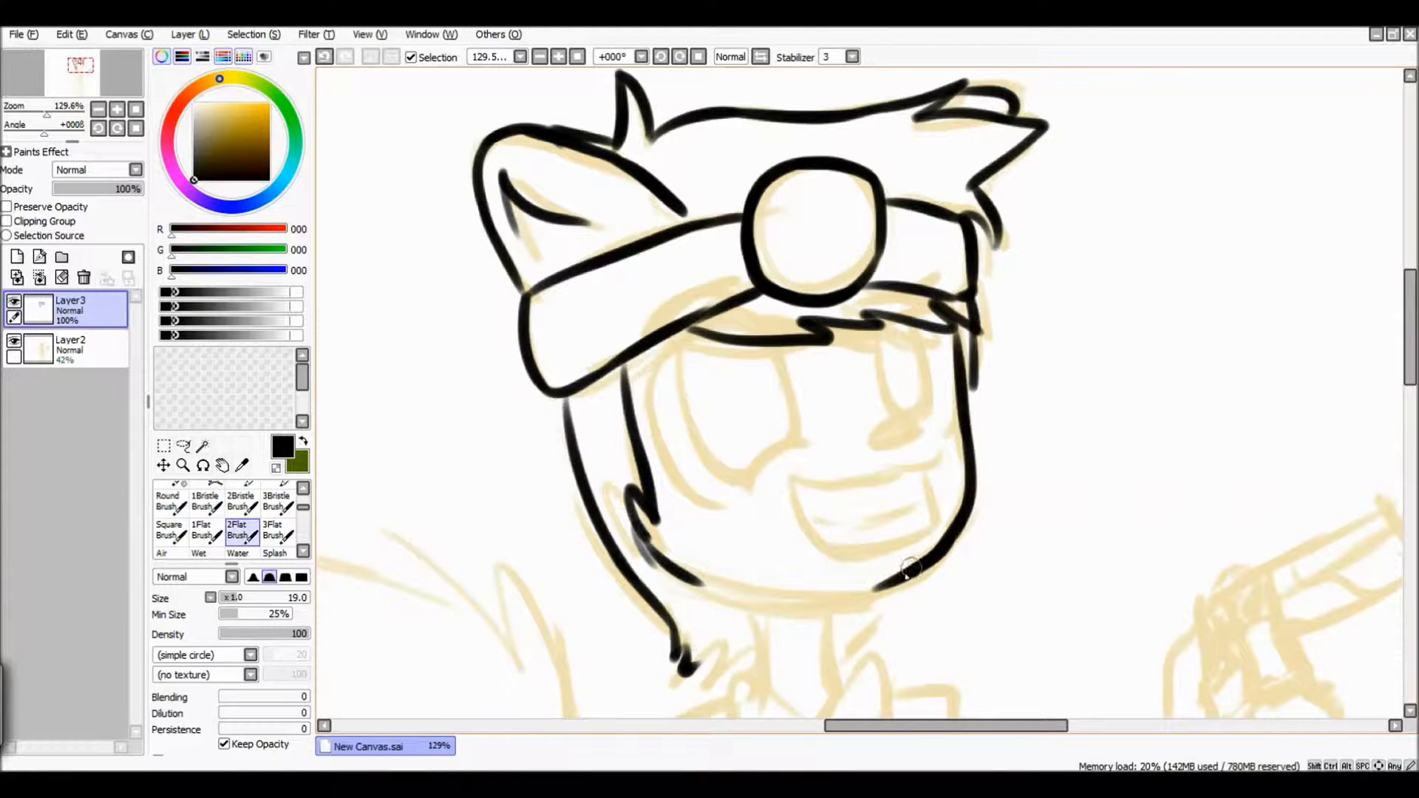
# - Ink the lower jaw line and continue the black outline around the squirrel's face
pyautogui.moveTo(910, 566); pyautogui.dragTo(702, 321)
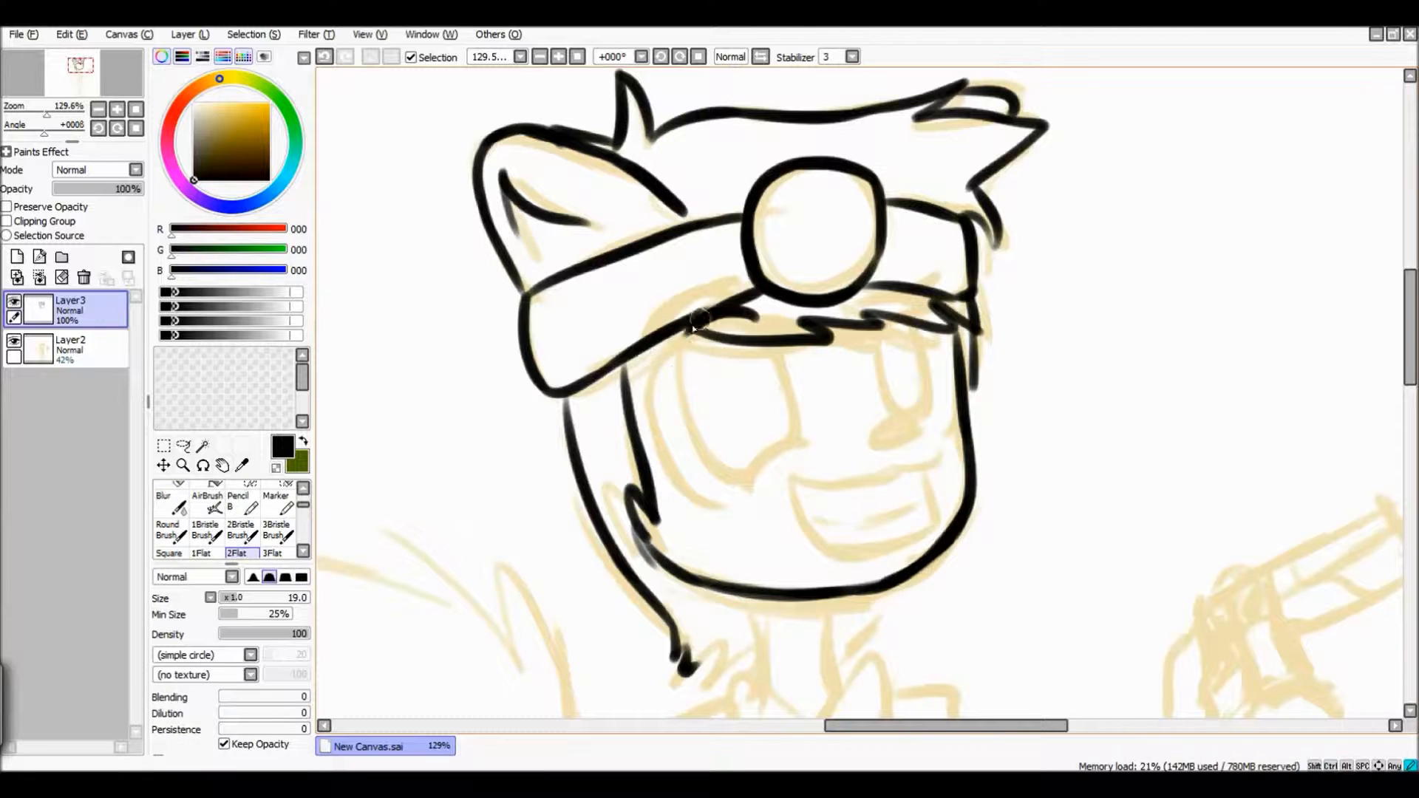
pyautogui.moveTo(706, 317); pyautogui.dragTo(941, 301)
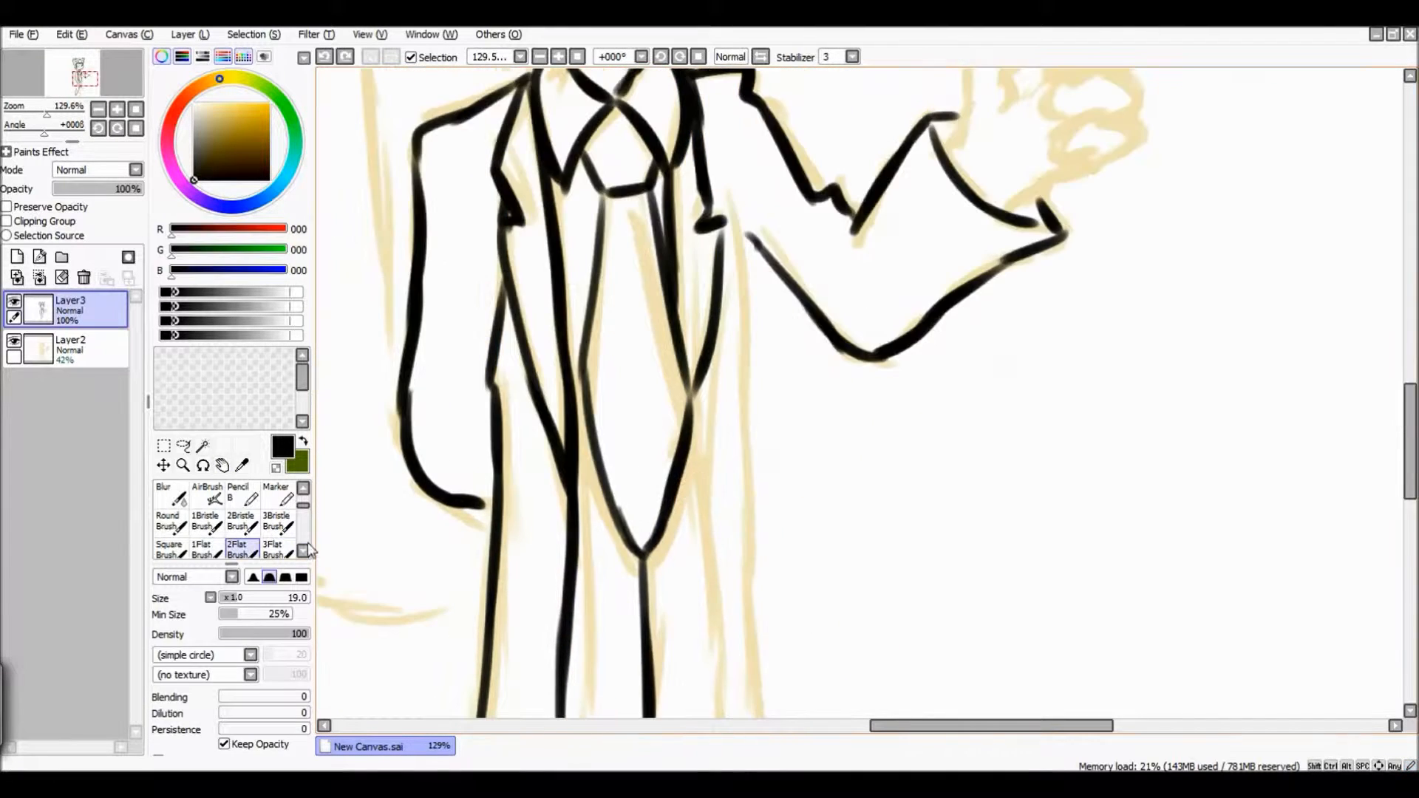
pyautogui.scroll(-3)
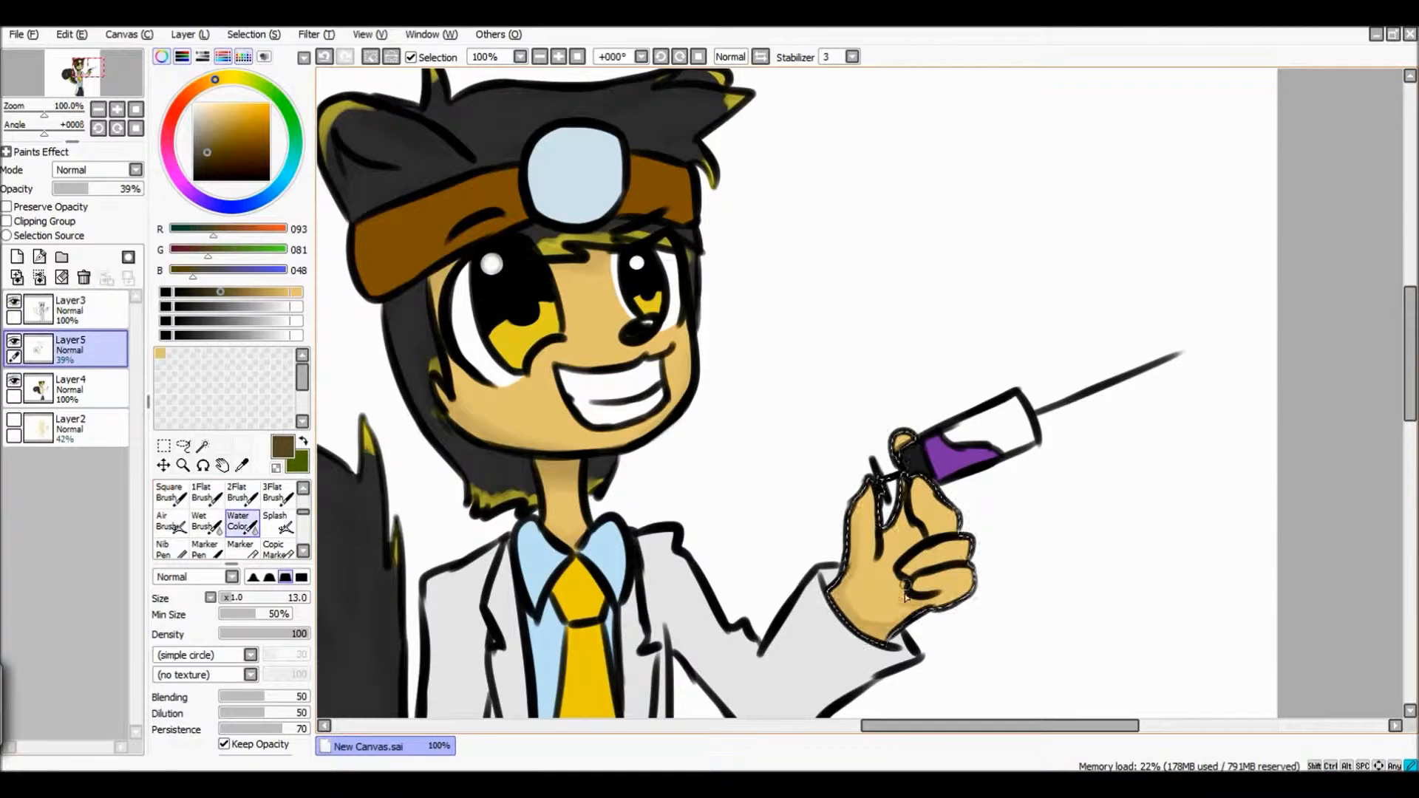
# - Magic-wand select the lab coat area on the line art layer, ready for grey shading
pyautogui.click(198, 521)
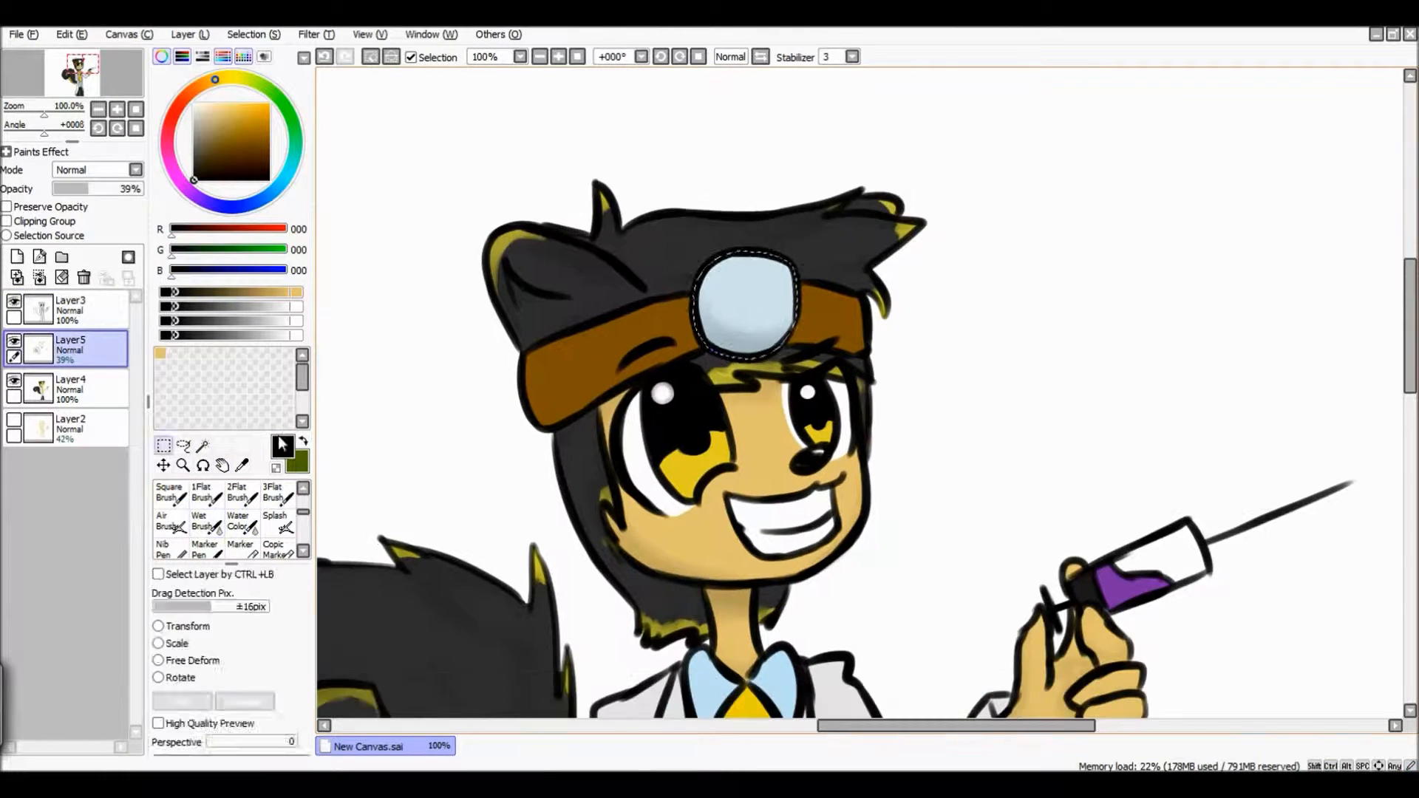
pyautogui.click(238, 549)
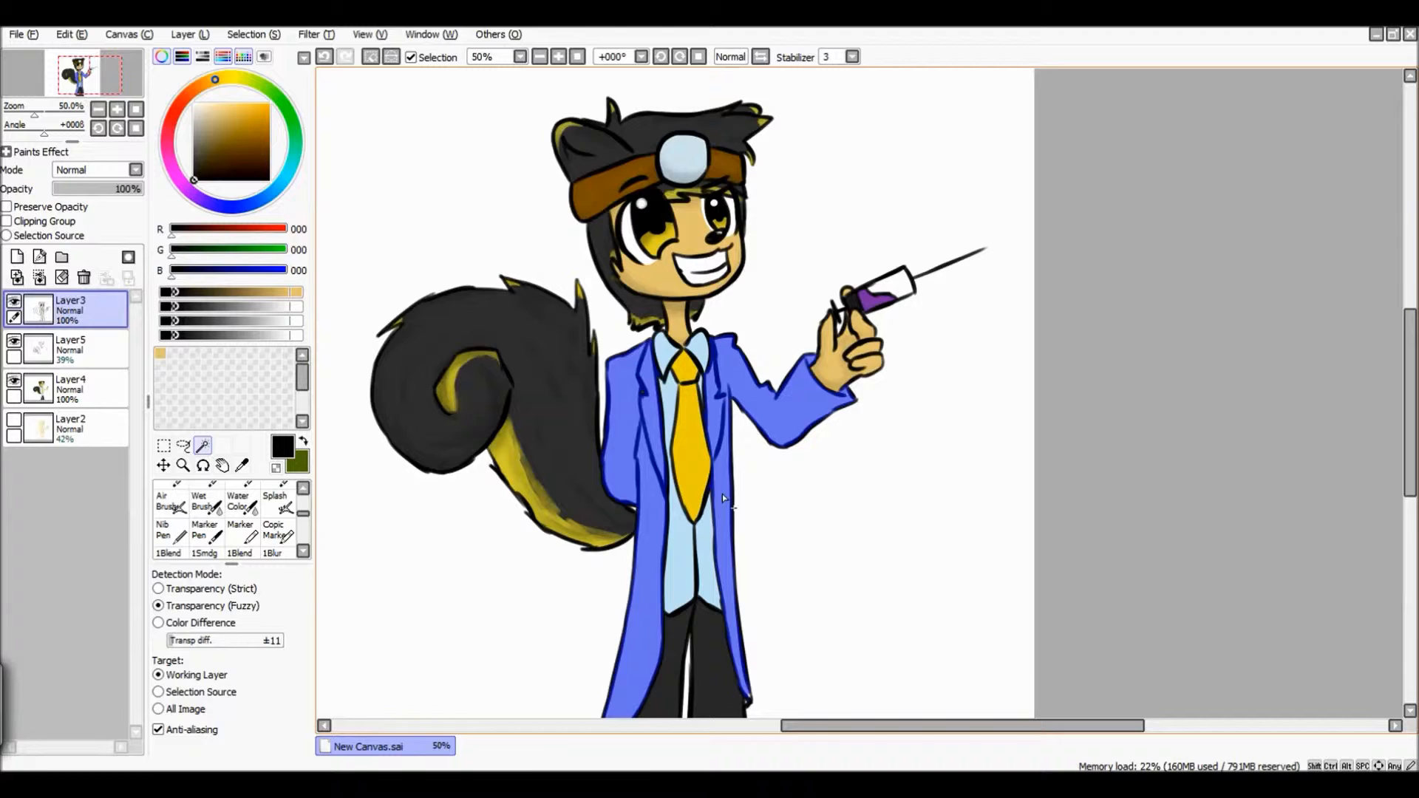
pyautogui.click(181, 464)
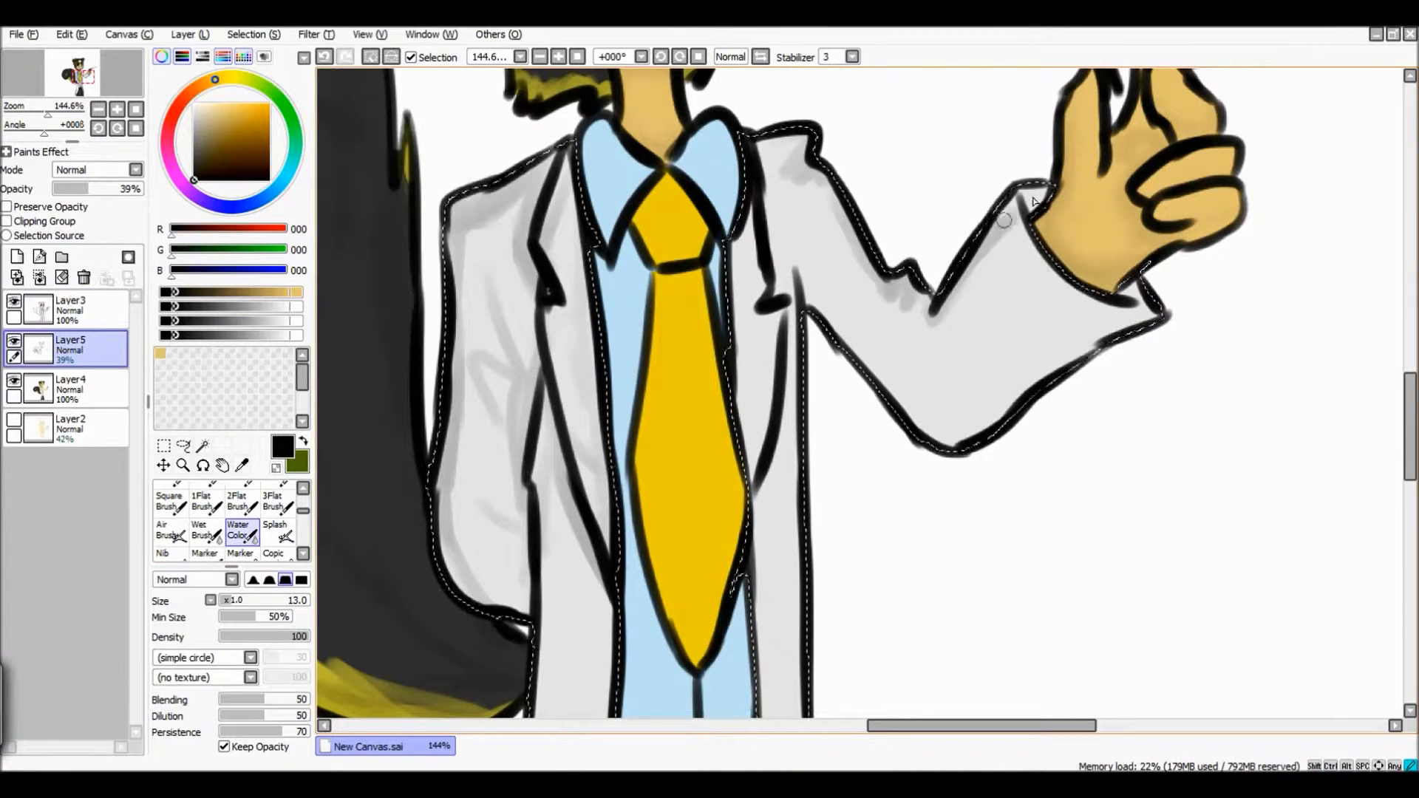
pyautogui.scroll(-3)
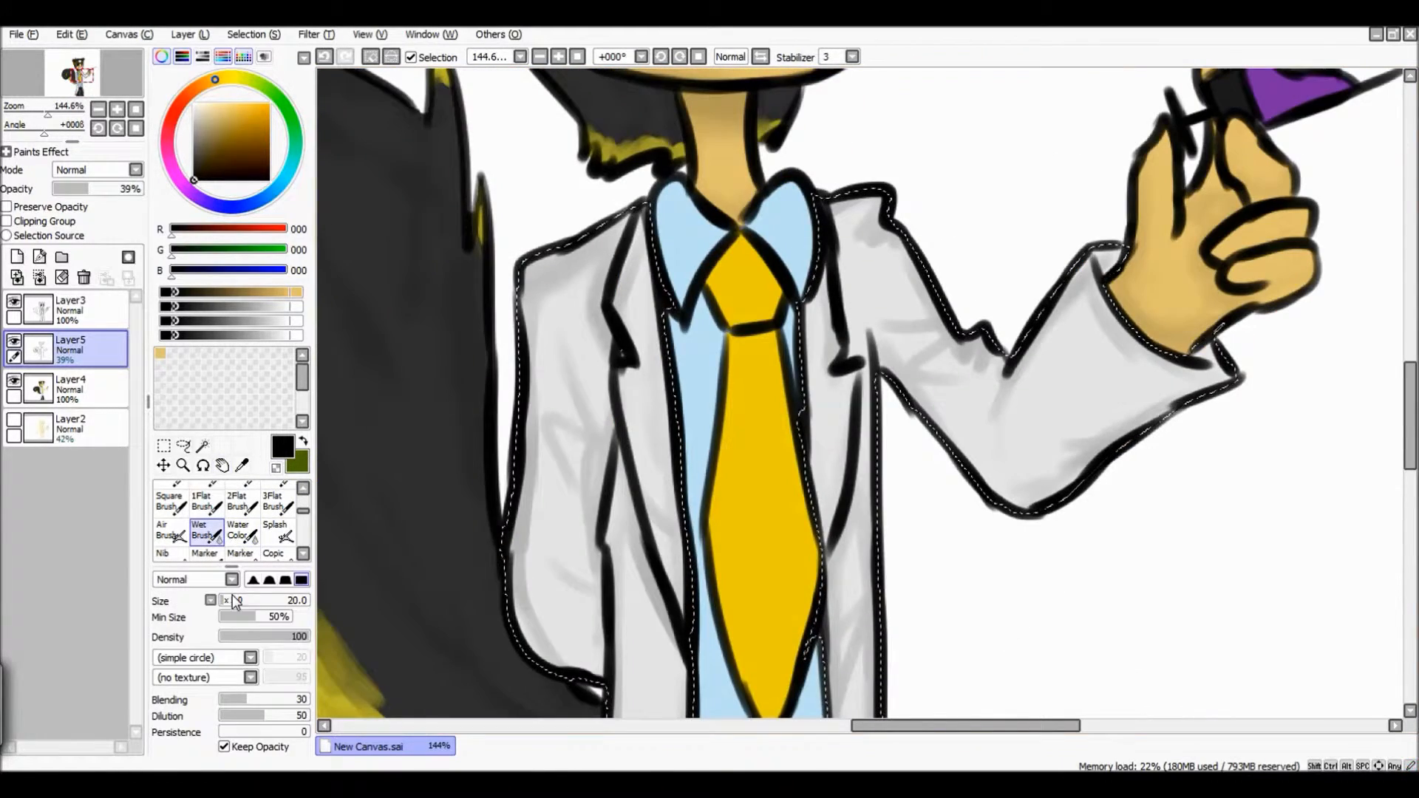
pyautogui.scroll(-3)
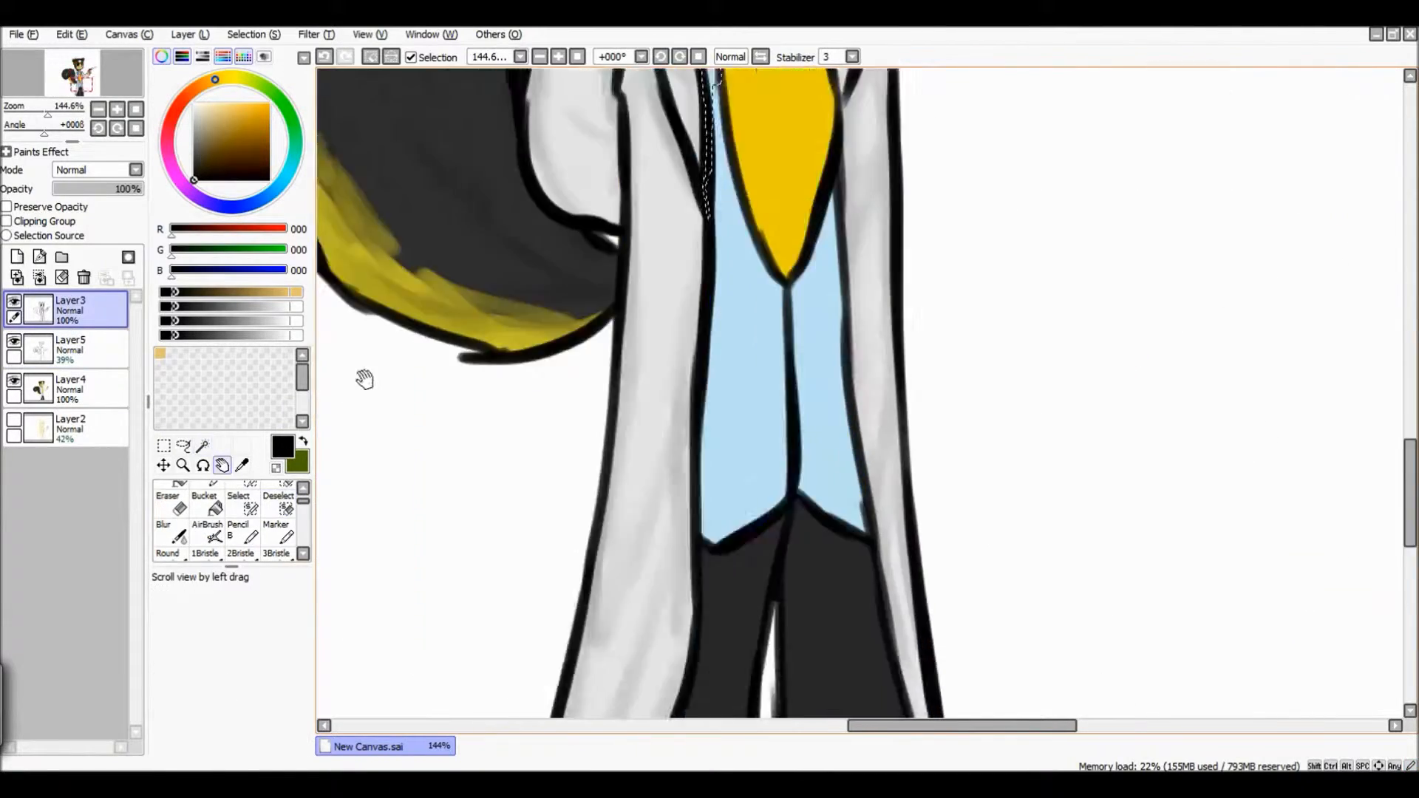
# - Create a new blank Layer6 above Layer3 in the layer stack
pyautogui.click(71, 350)
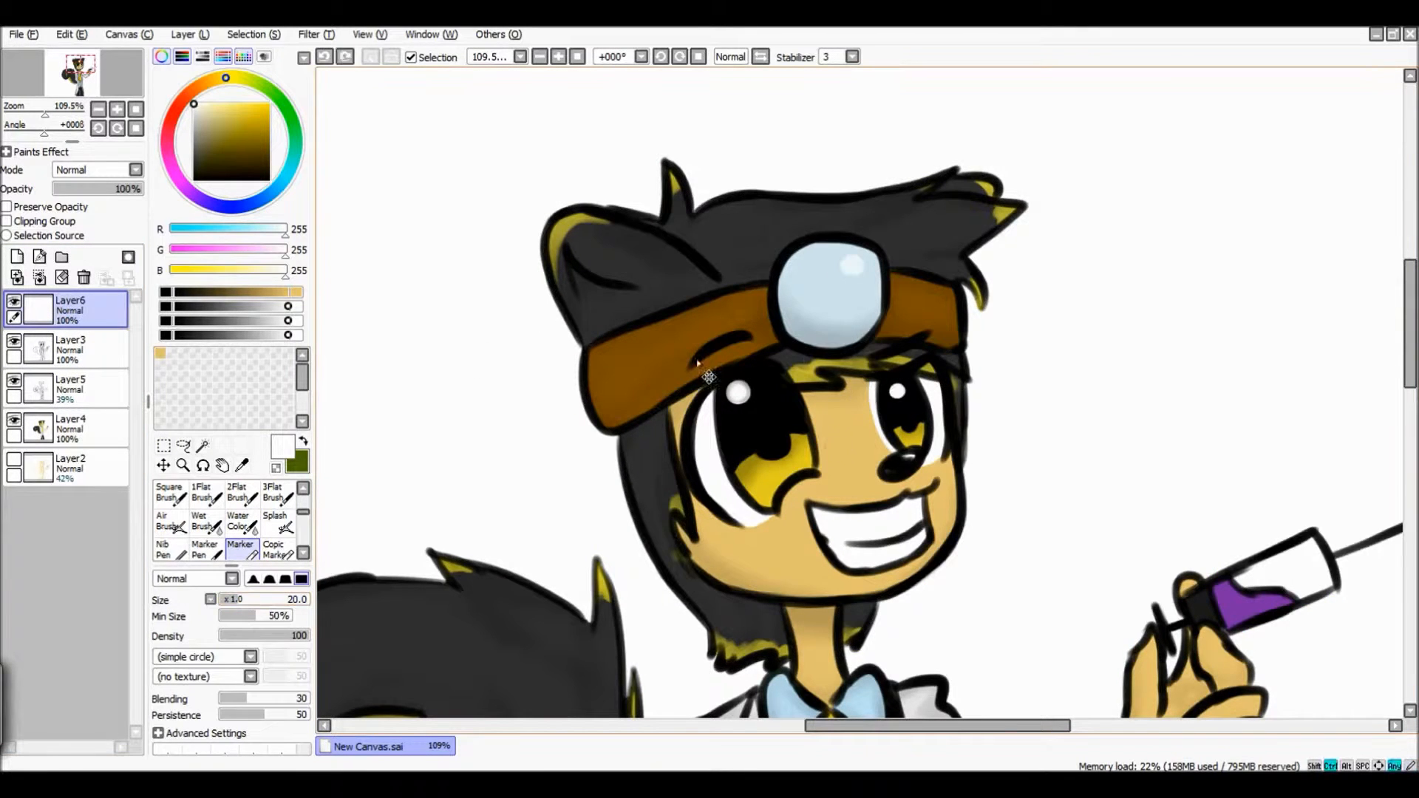
# - Mark the eye whites with the Select pen and convert them into a selection
pyautogui.moveTo(706, 380); pyautogui.dragTo(588, 398)
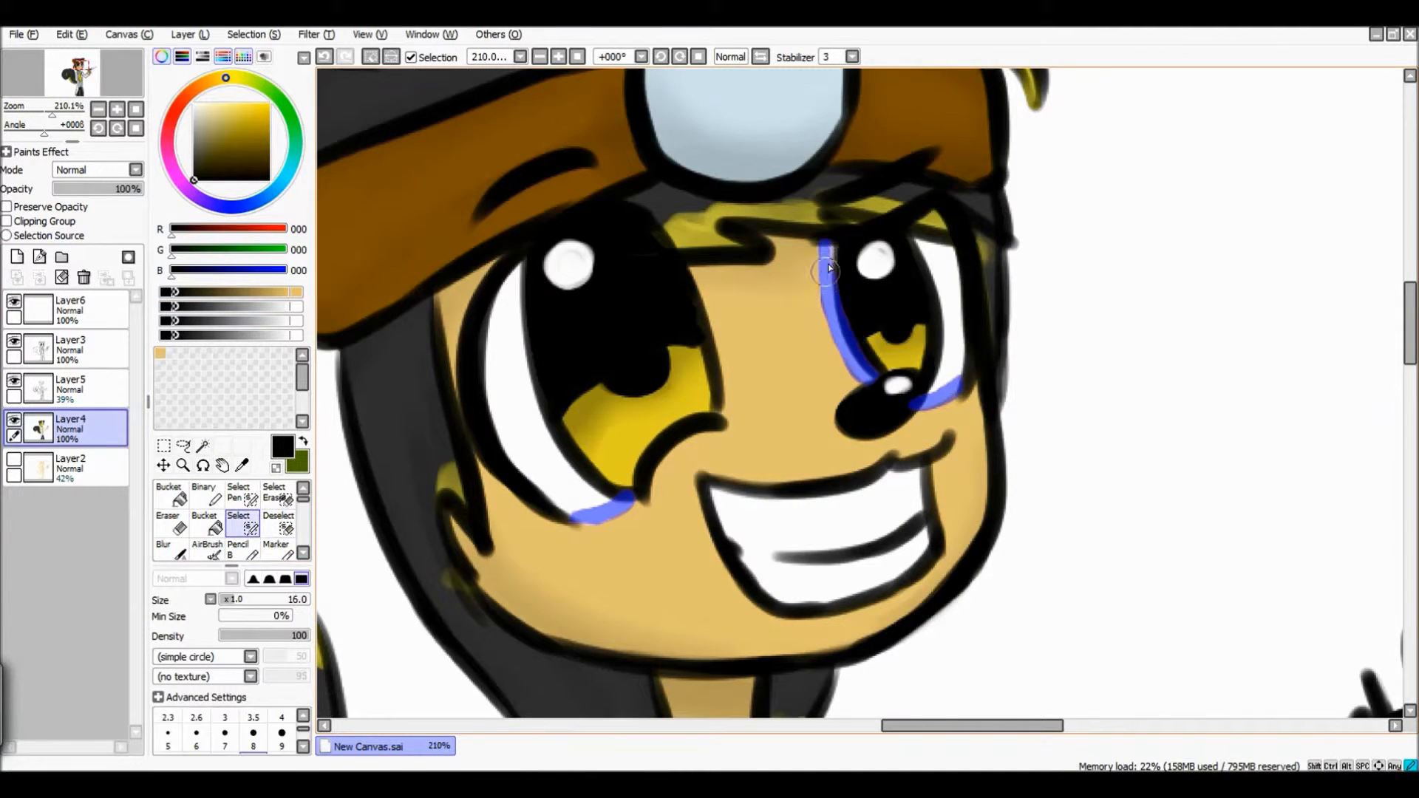
pyautogui.click(204, 528)
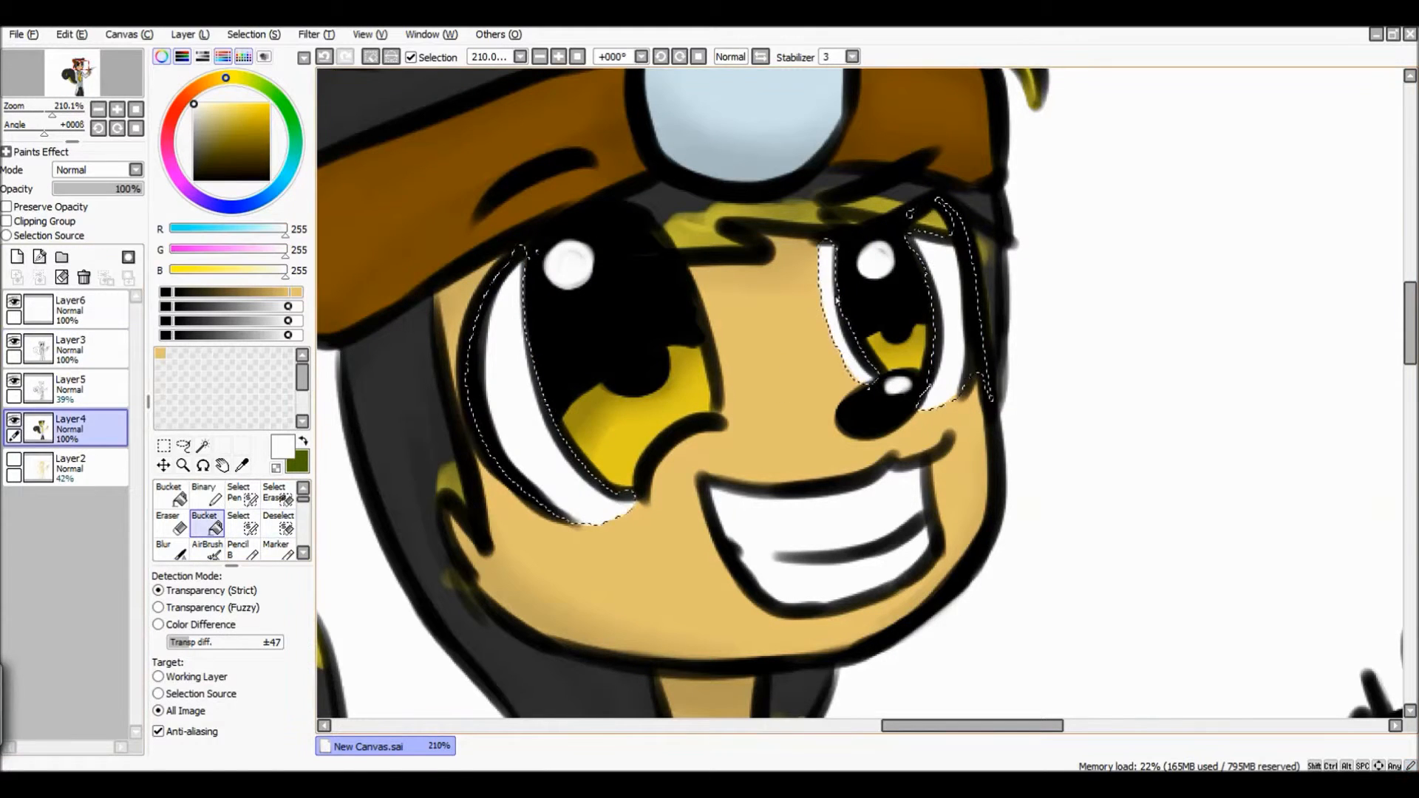